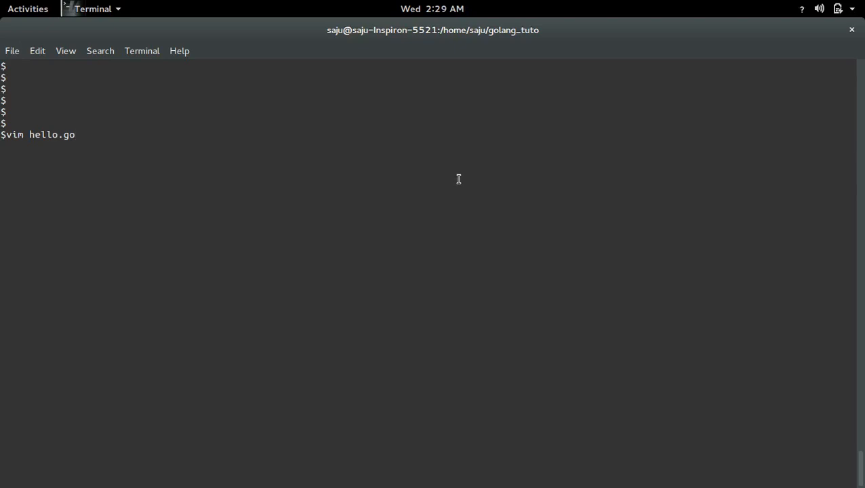
# Step: Leave vim and run 'go run hello.go', getting the line-5 non-declaration syntax error
pyautogui.press('Return')
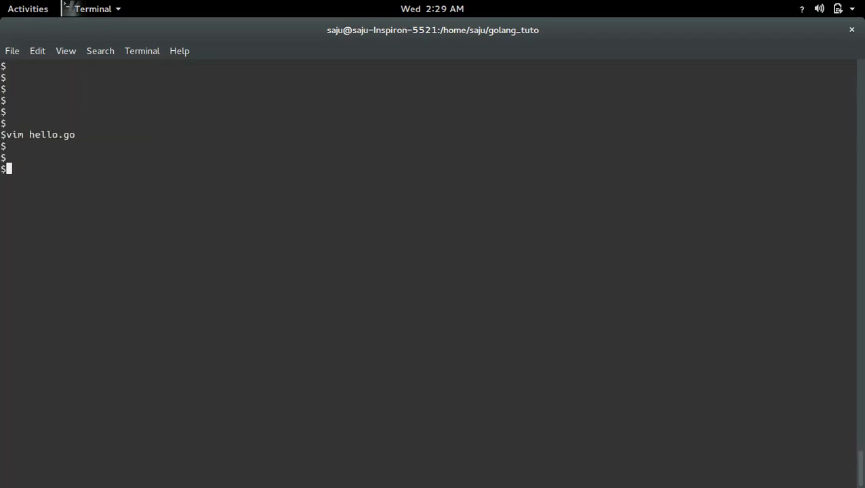
pyautogui.write('gi')
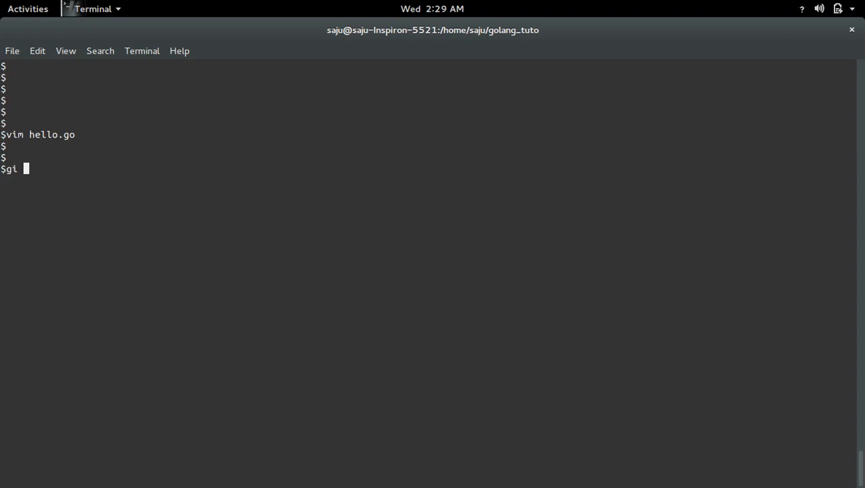
pyautogui.write('run hello.go')
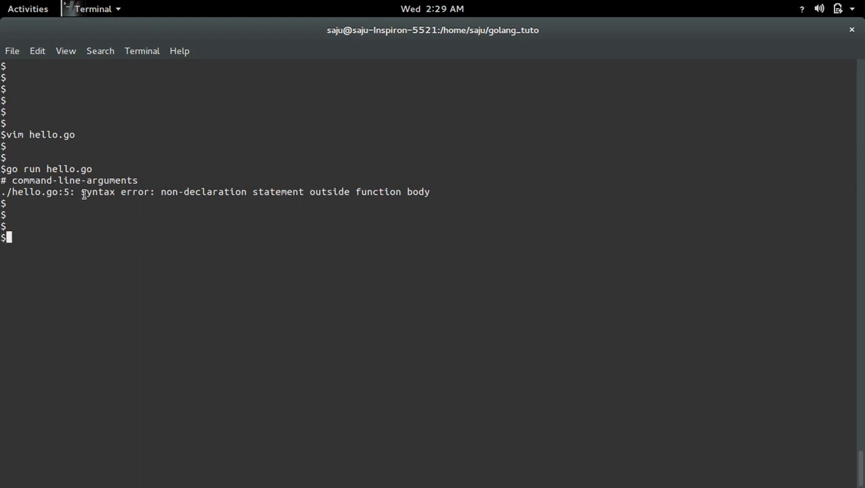
pyautogui.doubleClick(116, 192)
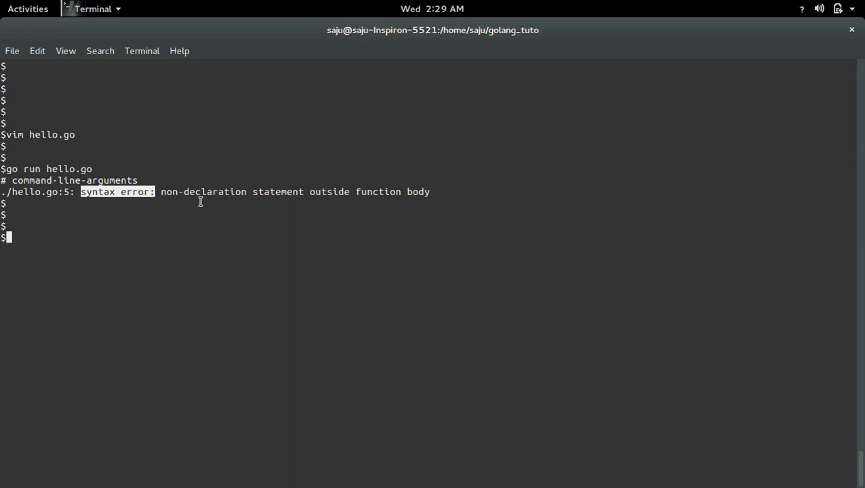
pyautogui.moveTo(284, 243)
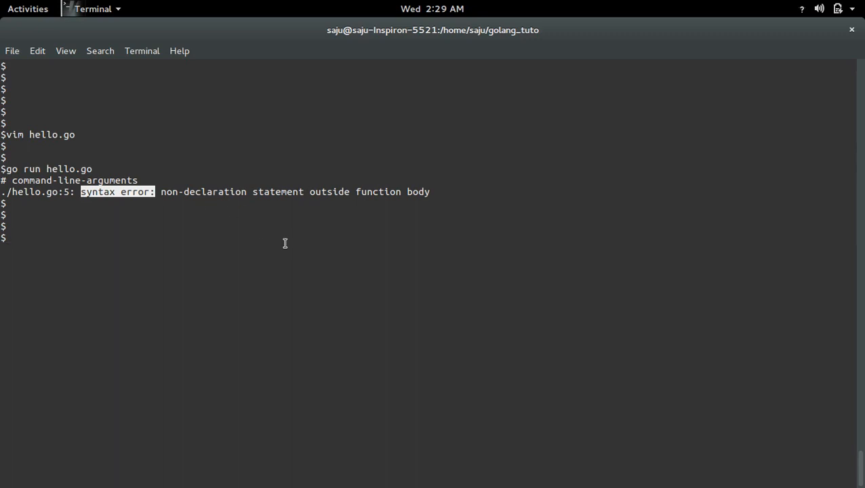
# Step: Reopen hello.go in vim and wrap fmt.Println("Hello World") inside func main() { }
pyautogui.write('vim hello.go')
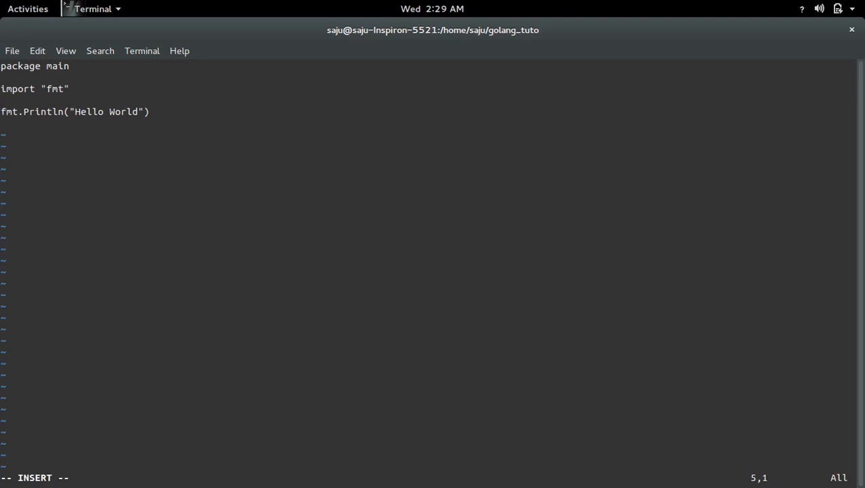
pyautogui.press('Return')
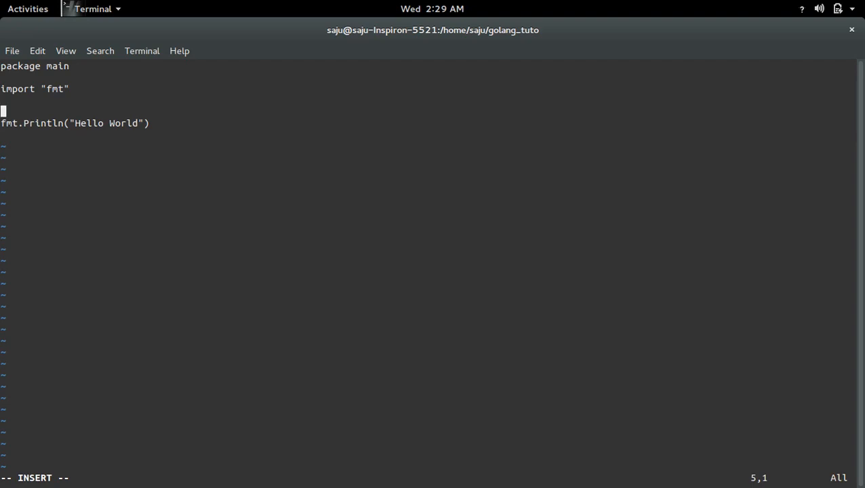
pyautogui.write('func')
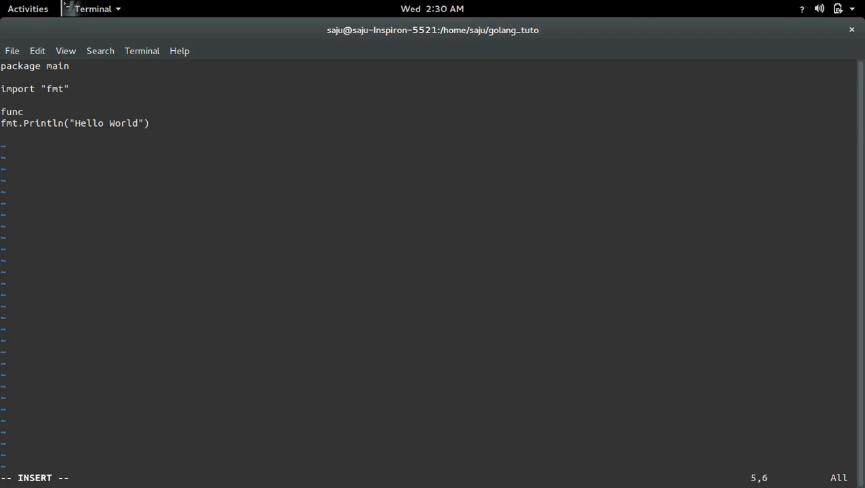
pyautogui.write('main')
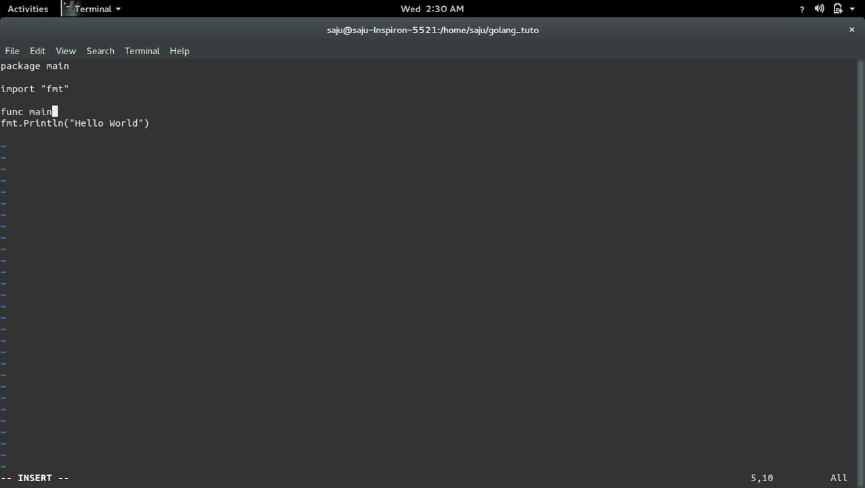
pyautogui.write('()')
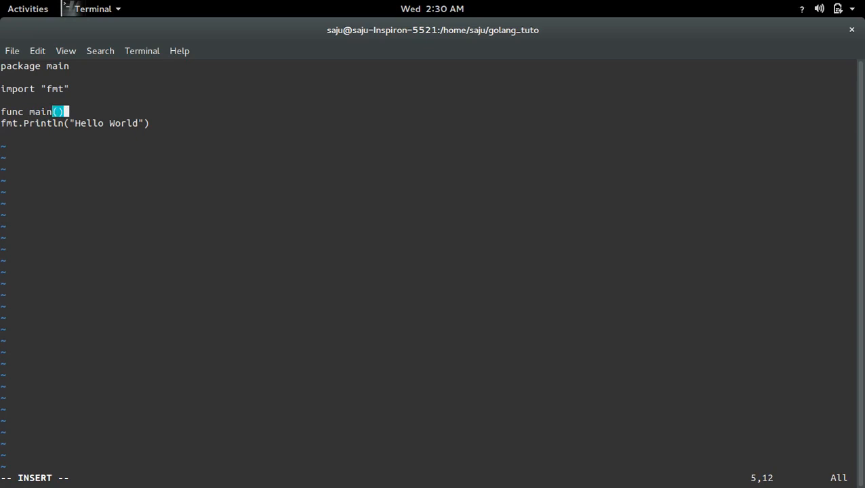
pyautogui.write('{')
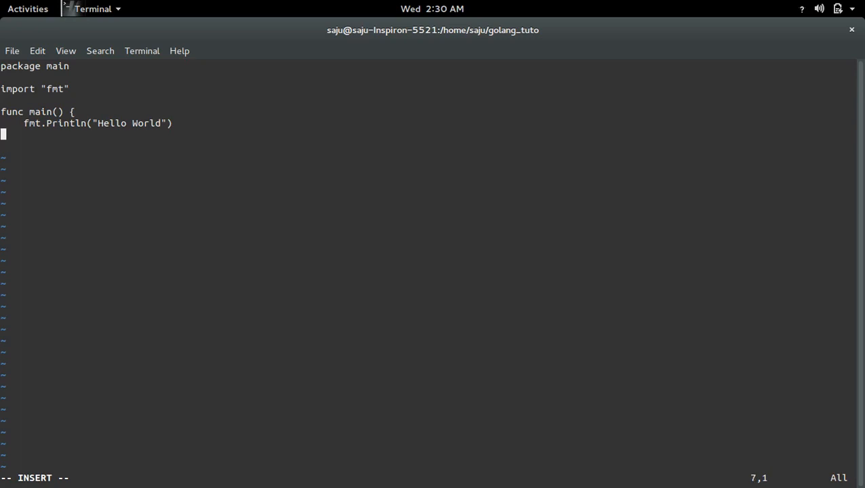
pyautogui.write('}')
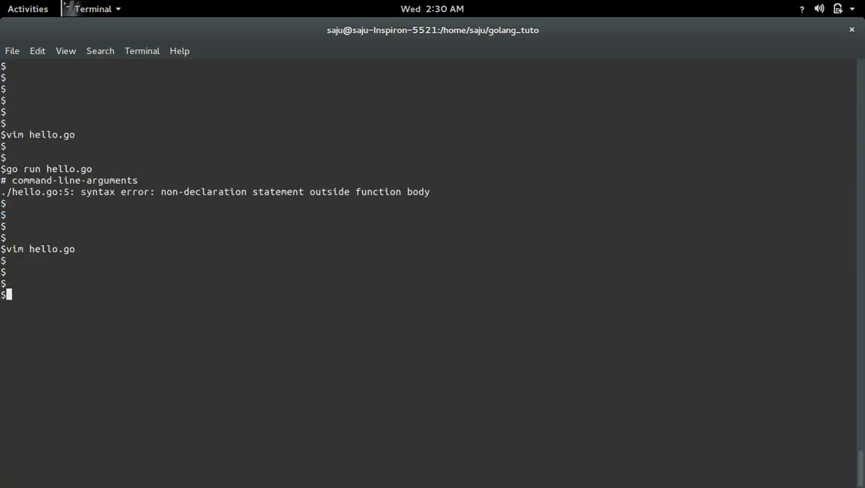
# Step: Run 'go run hello.go' with the corrected file so Hello World prints
pyautogui.write('go run hello.go')
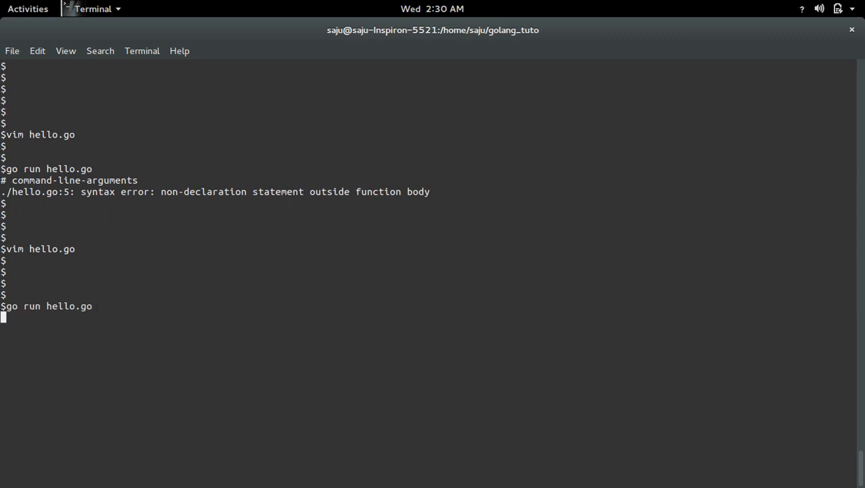
pyautogui.press('Return')
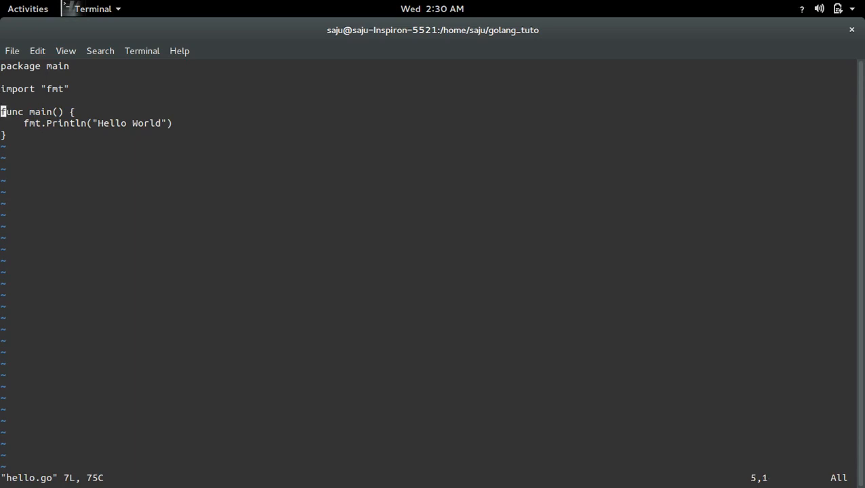
# Step: Prefix 'func main() {' and its closing '}' with // to comment them out
pyautogui.write('//')
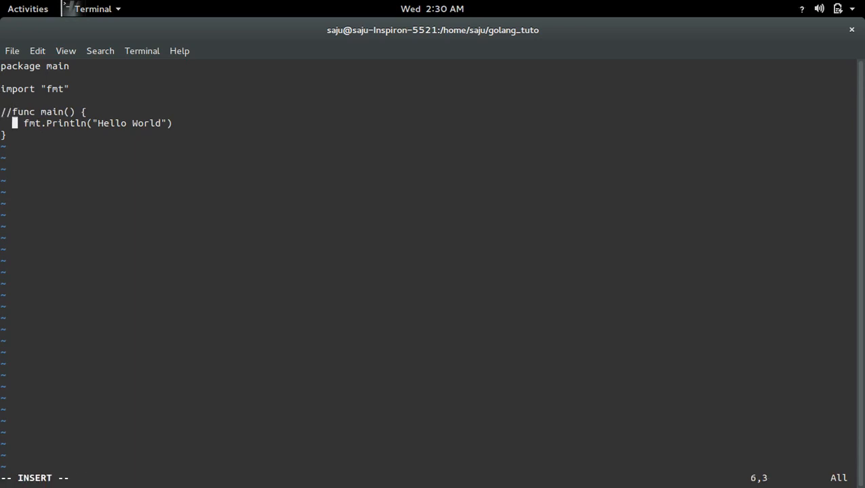
pyautogui.write('//')
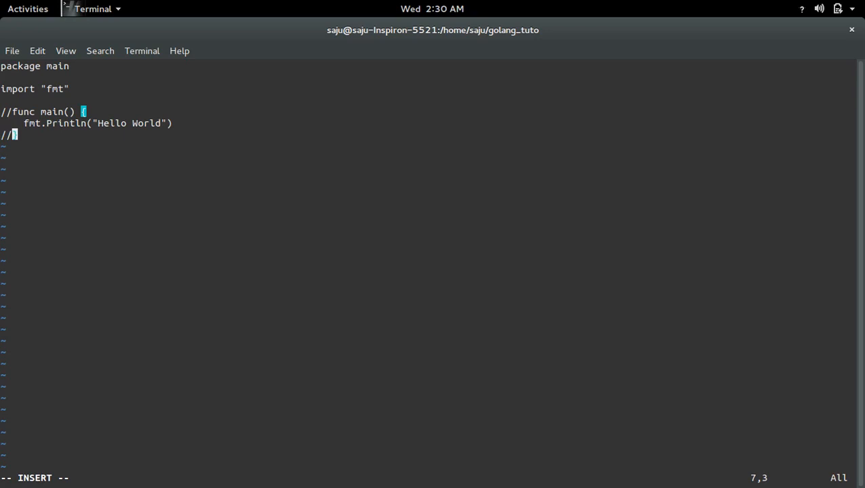